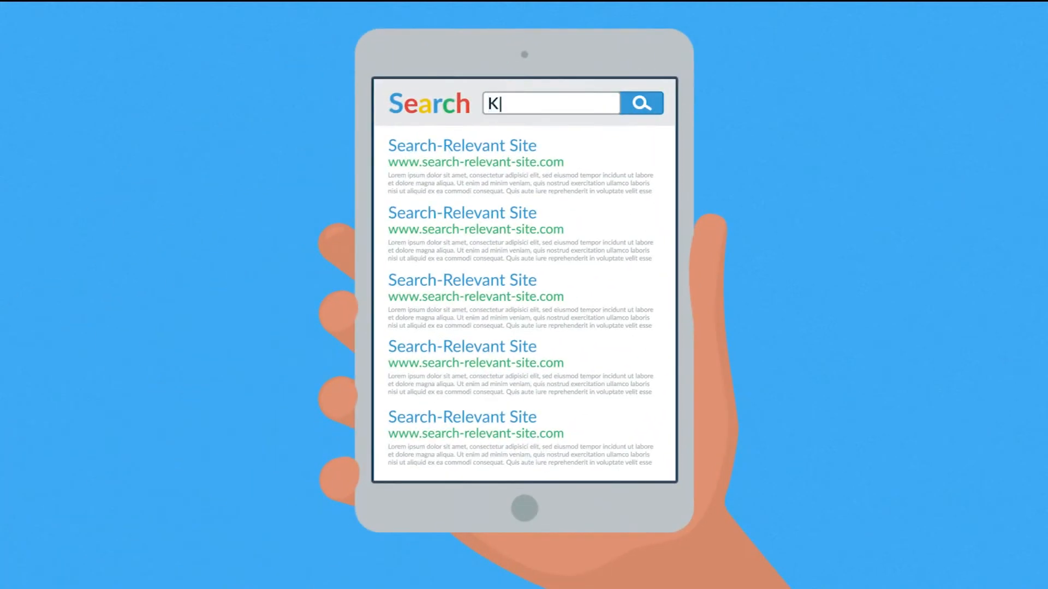
text(eyword)
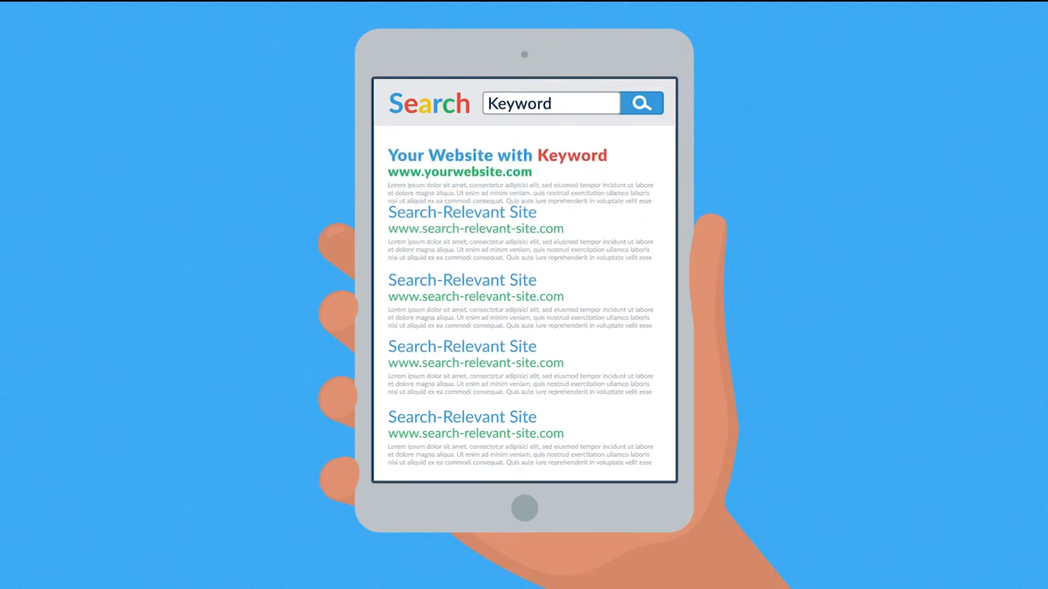